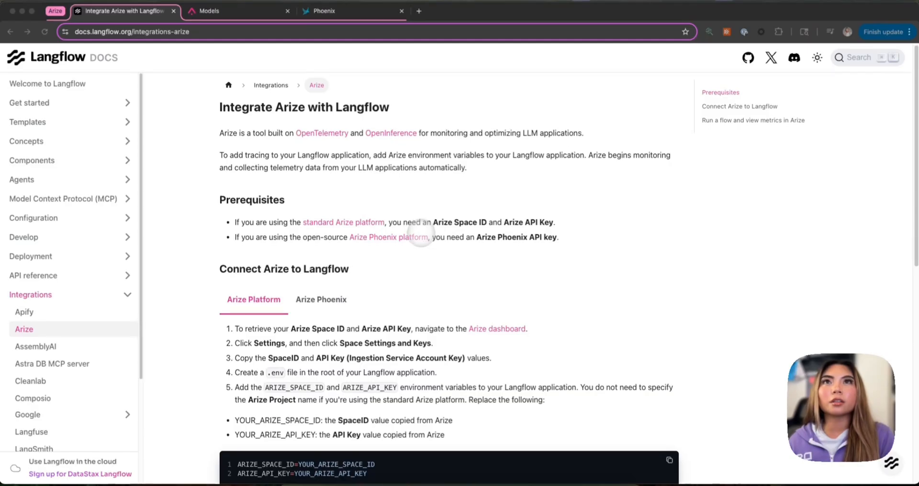
Review the Integrate Arize docs, comparing the Arize Phoenix and Arize Platform setup instructions
scroll(down, 3)
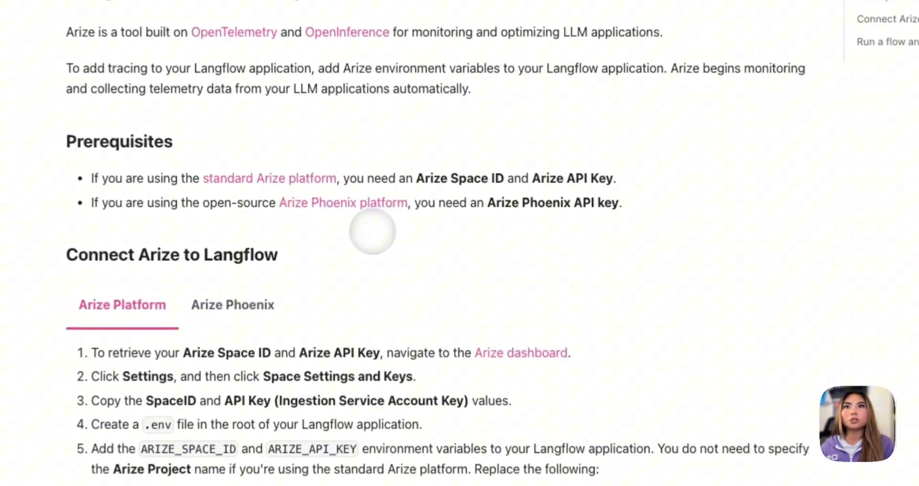
scroll(down, 3)
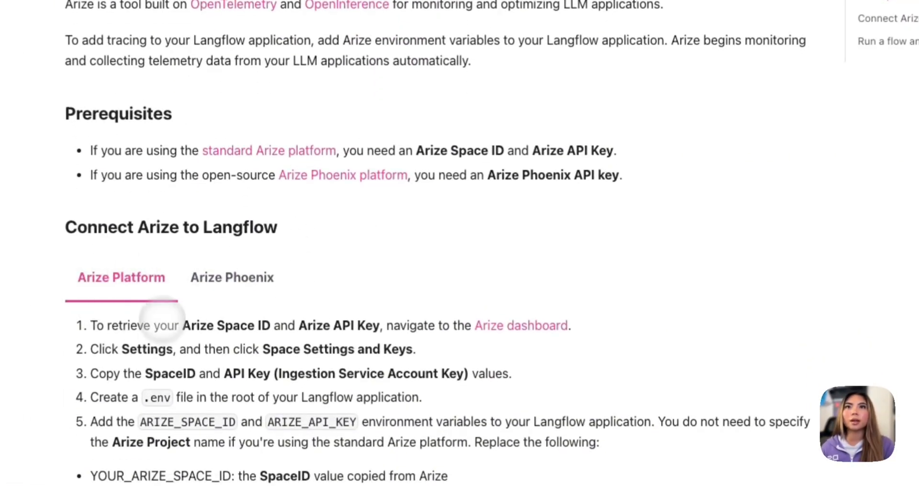
click(231, 277)
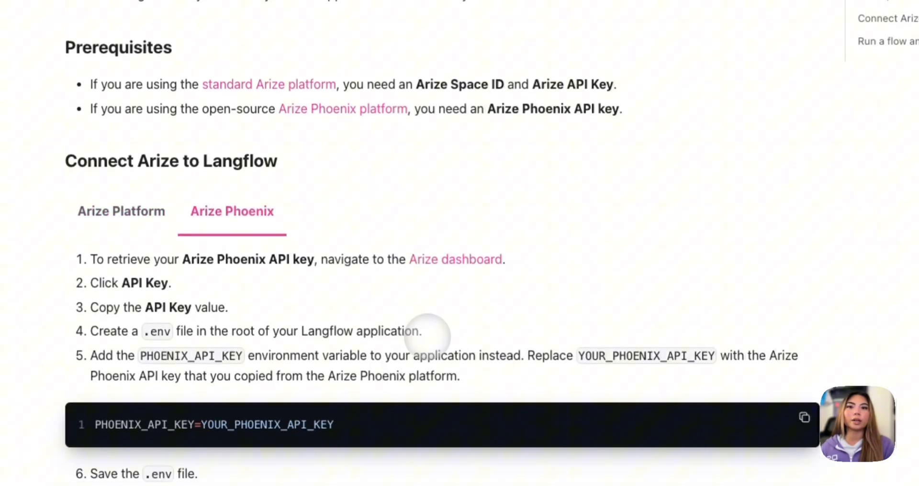
click(121, 210)
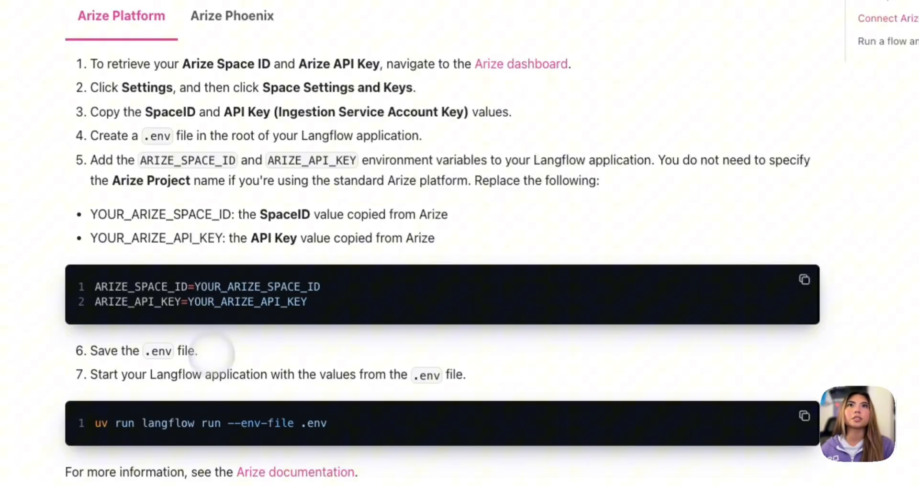
scroll(down, 3)
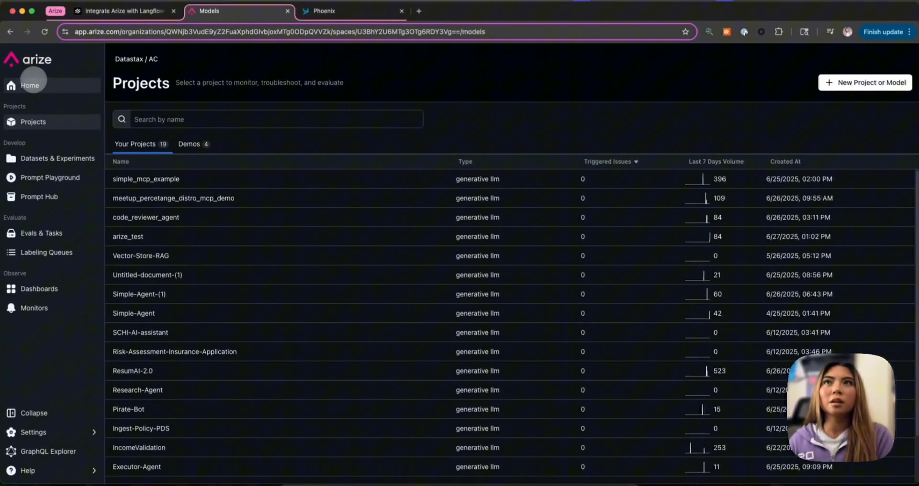
From Arize home, reach Account Settings' API Keys page and copy the current Space ID
click(30, 85)
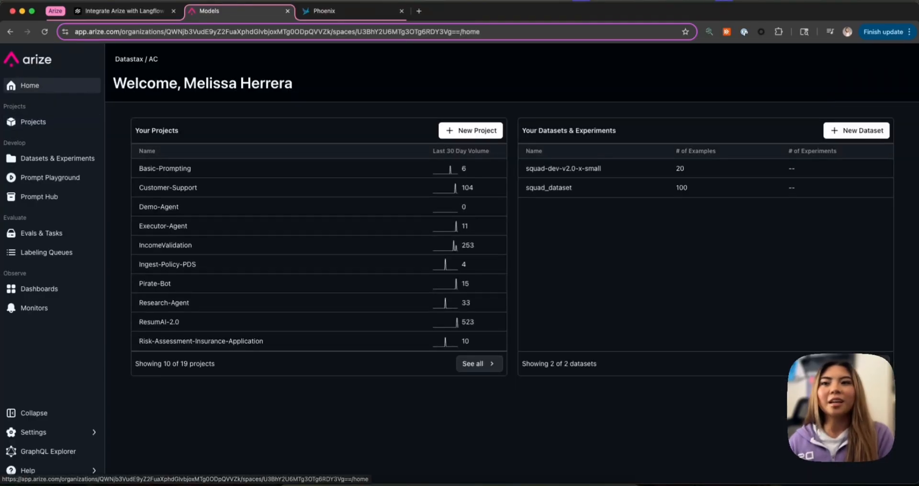
click(32, 431)
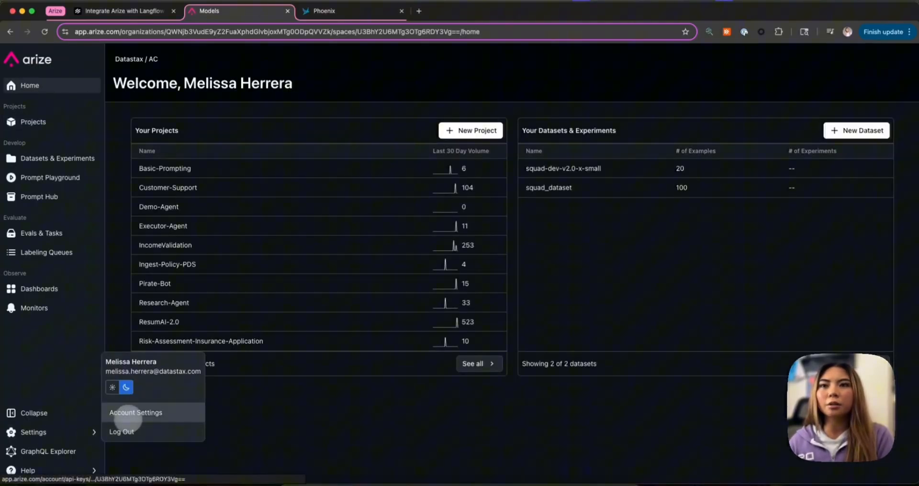
click(135, 412)
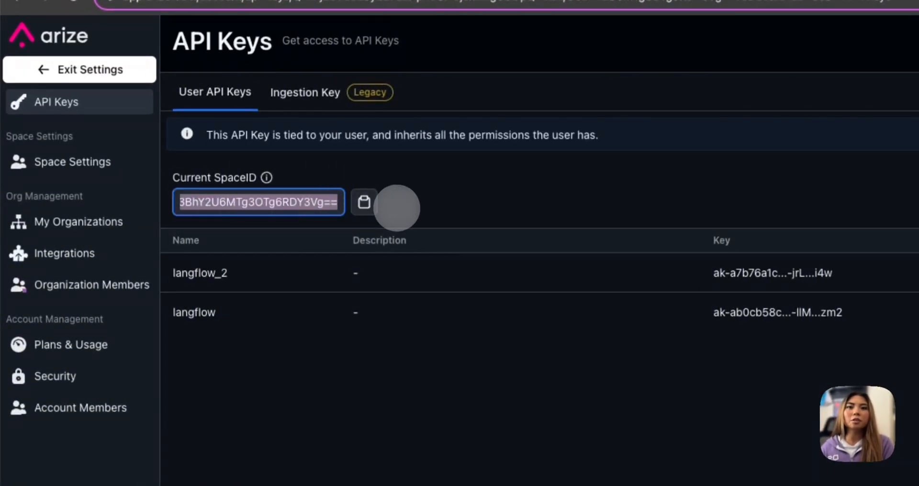
click(124, 10)
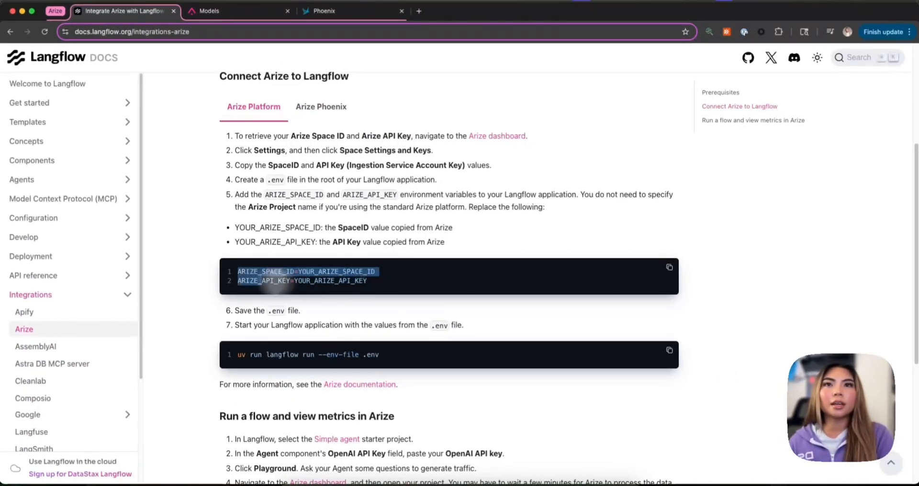
click(233, 11)
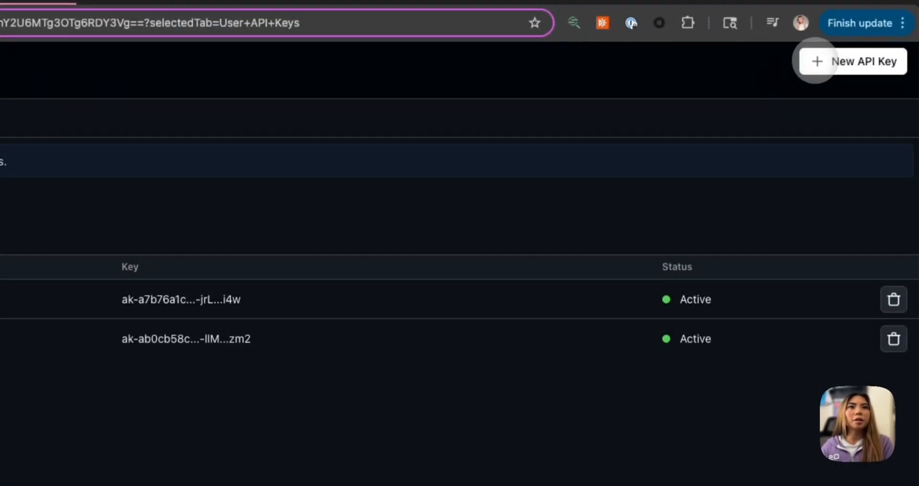
Create a user API key named langflow_arize_test, copy it, and return to the Langflow docs
click(864, 61)
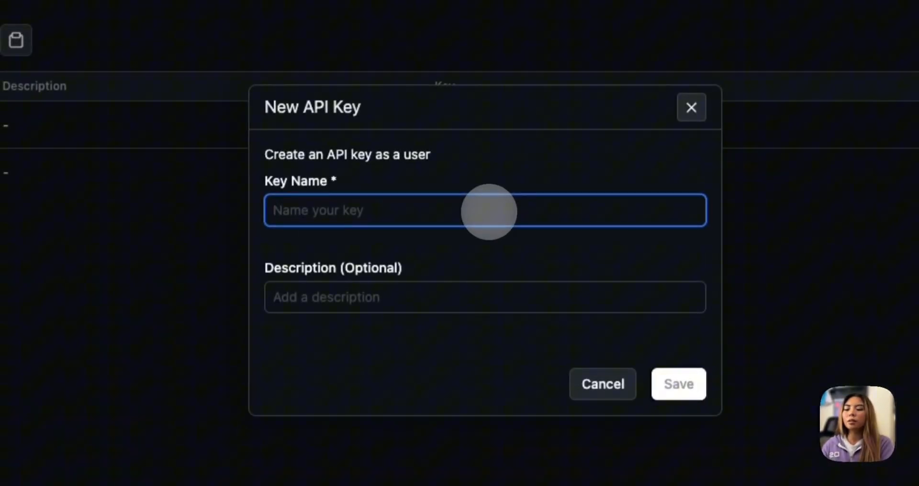
text(langflowarizetest)
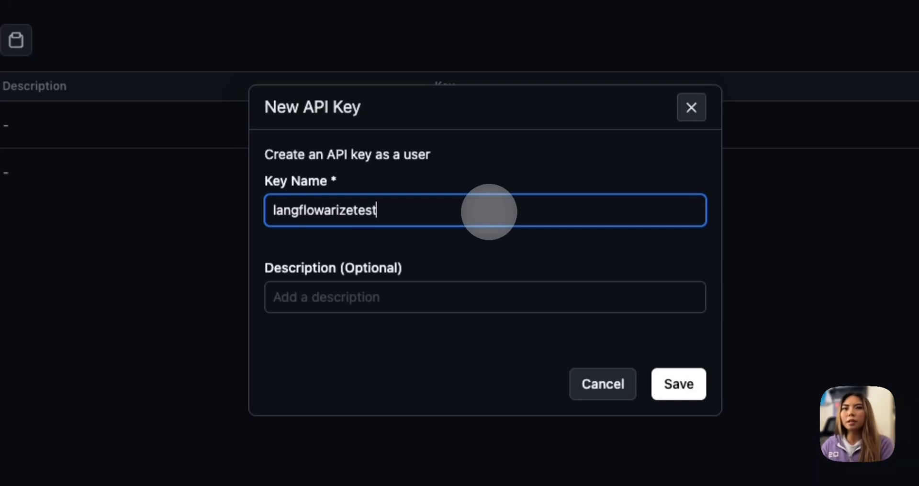
key(Backspace)
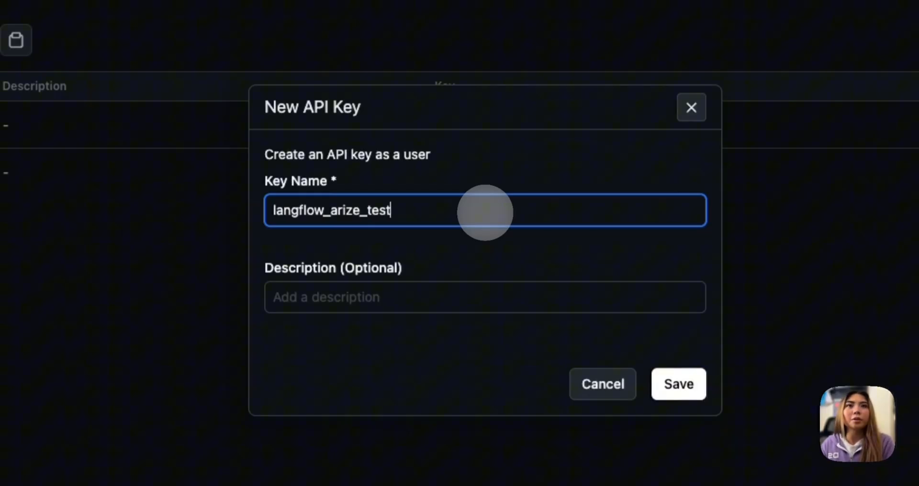
click(677, 384)
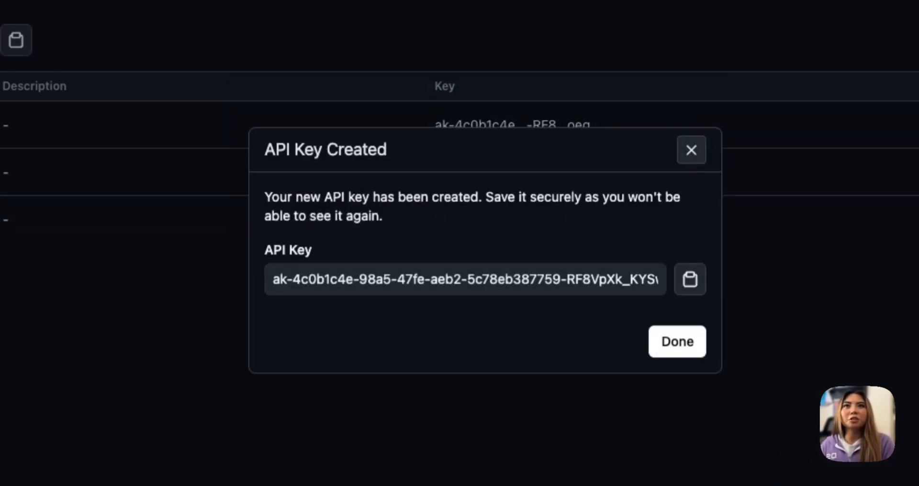
click(690, 279)
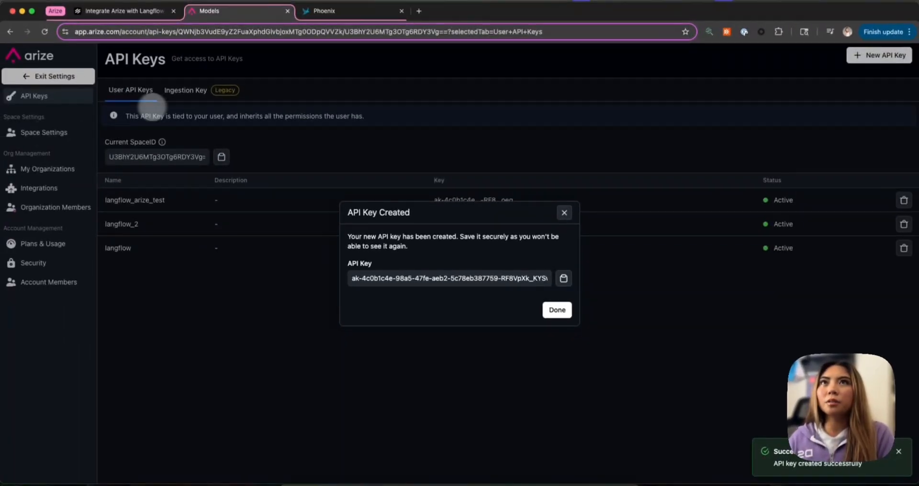
click(122, 11)
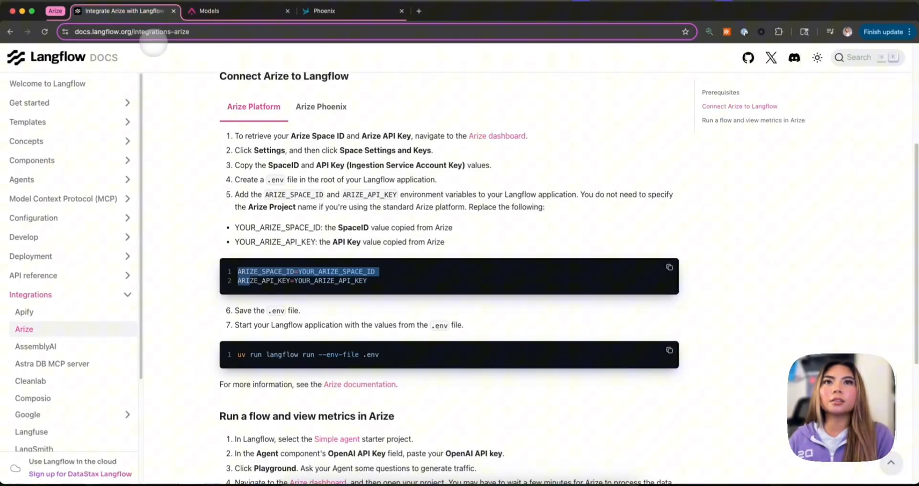
View the Arize Phoenix setup steps in the docs, then switch to the Phoenix app
click(322, 106)
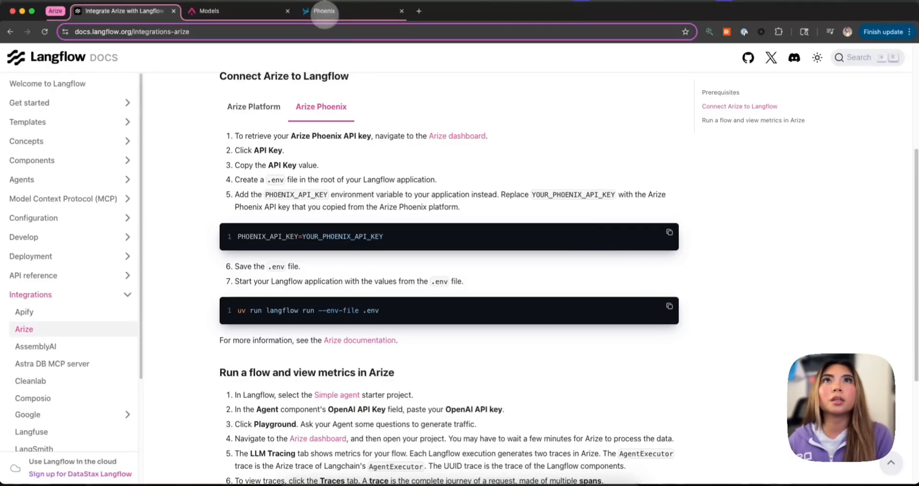
click(324, 10)
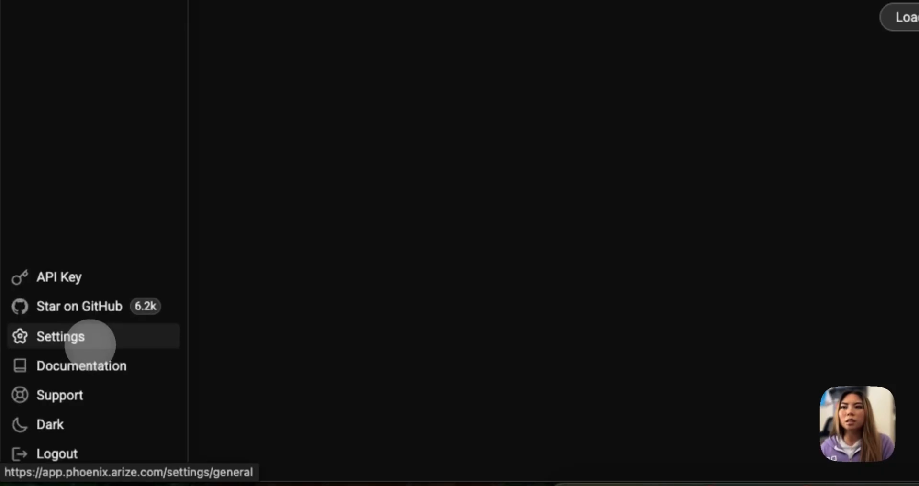
Copy the Phoenix API key from the Phoenix sidebar's API Key dialog
click(59, 277)
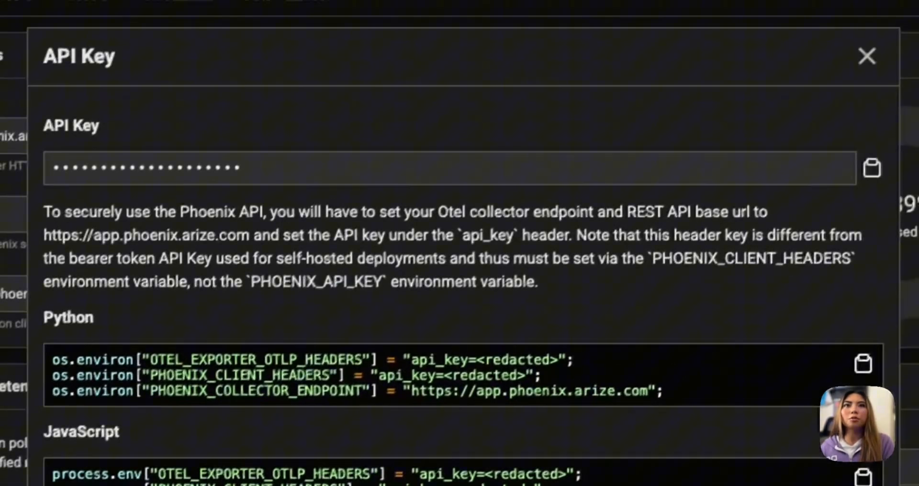
click(871, 169)
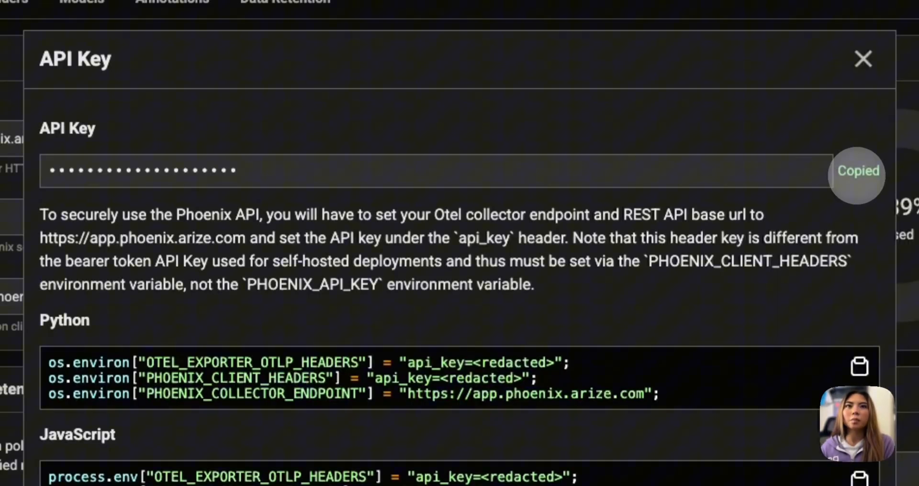
click(124, 10)
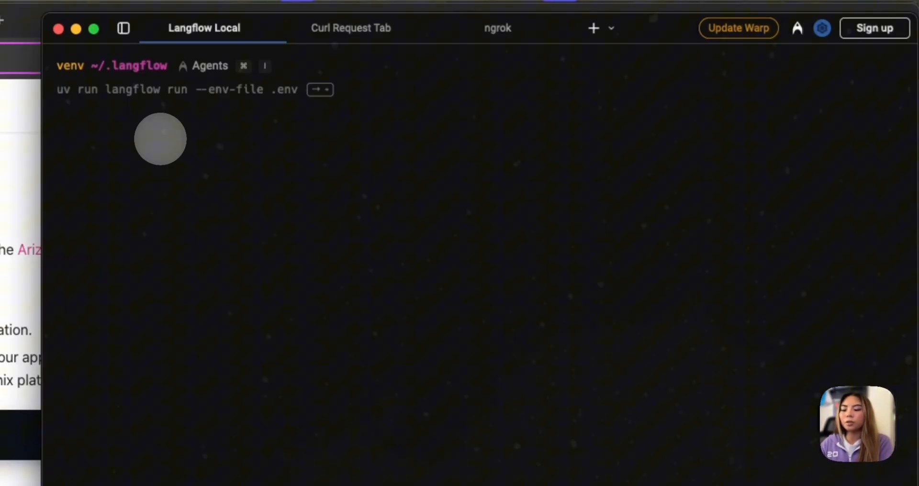
Edit .env in vim and add a '# Arize Platform Credentials' comment heading
text(vi .env)
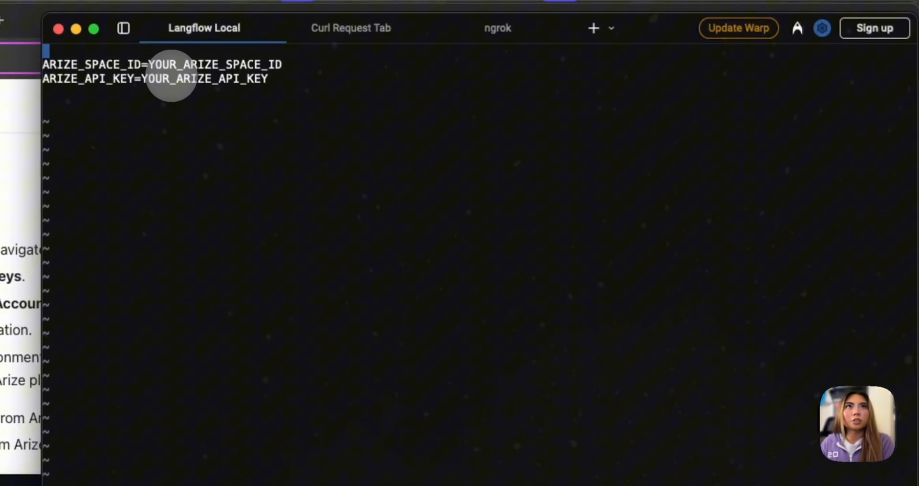
text(# Arize)
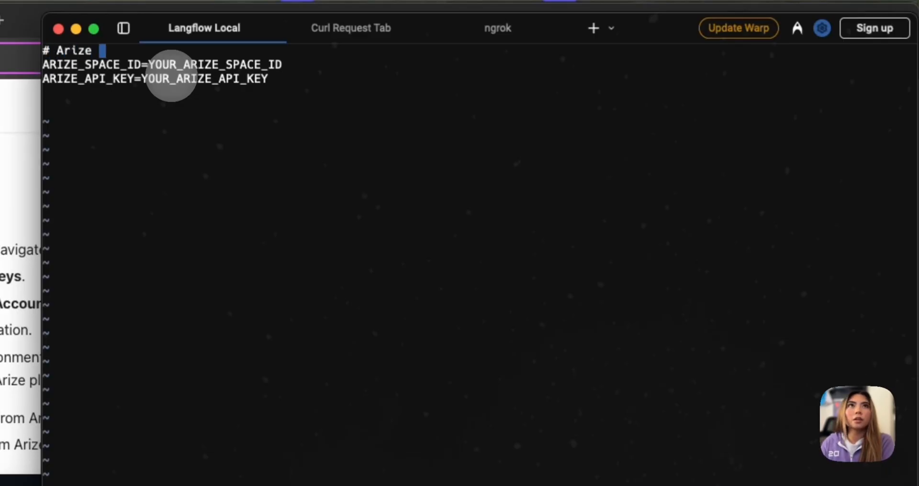
text(Platform C)
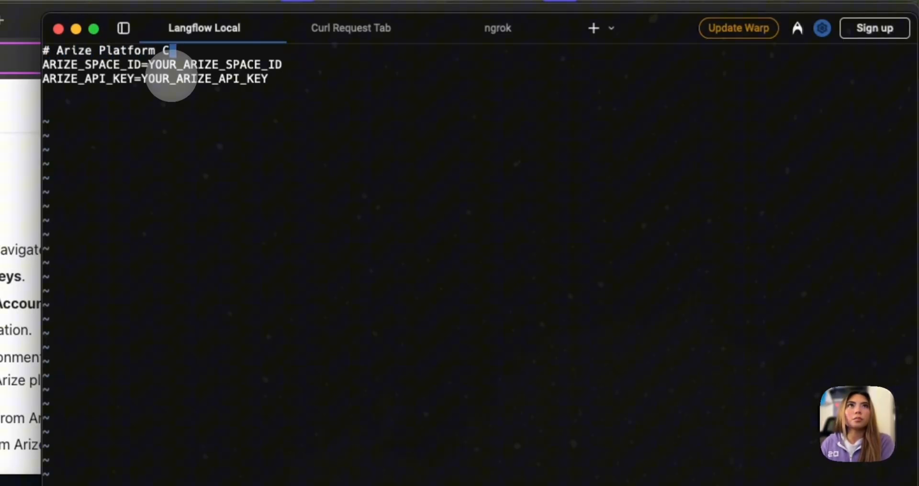
text(redentials)
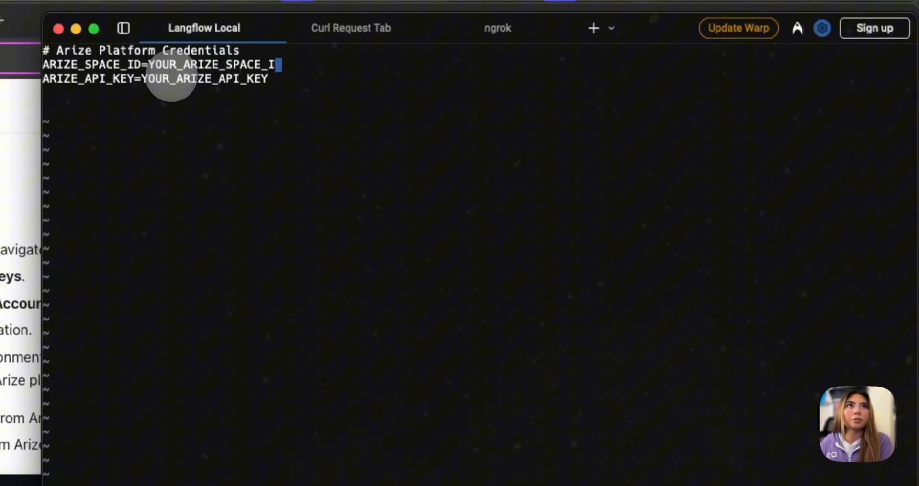
Replace the placeholder Space ID and API key with the real Arize values
key(Backspace)
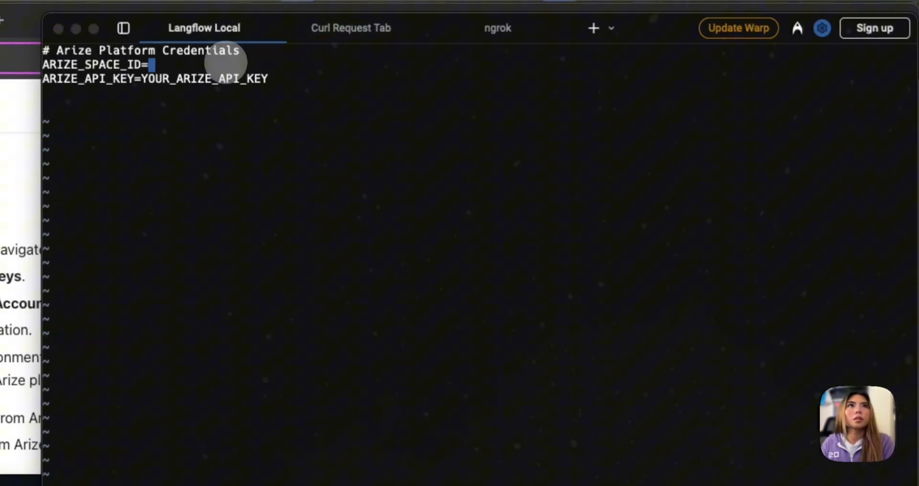
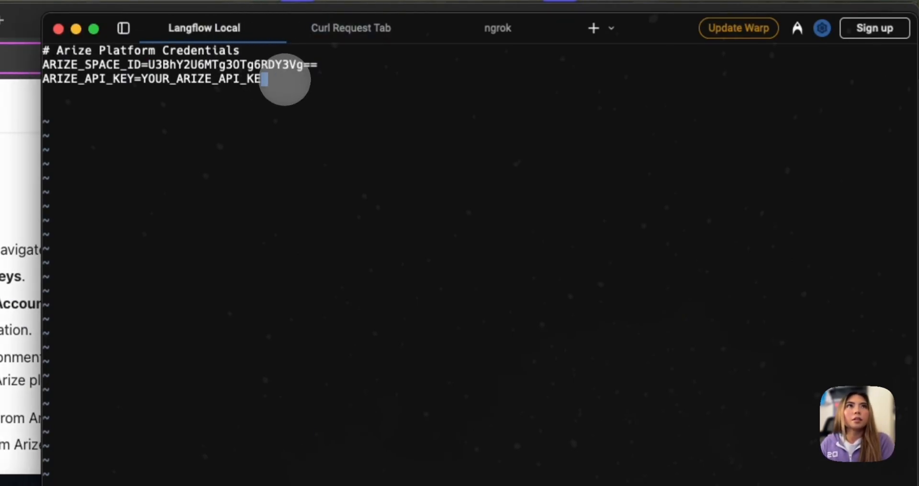
key(backspace)
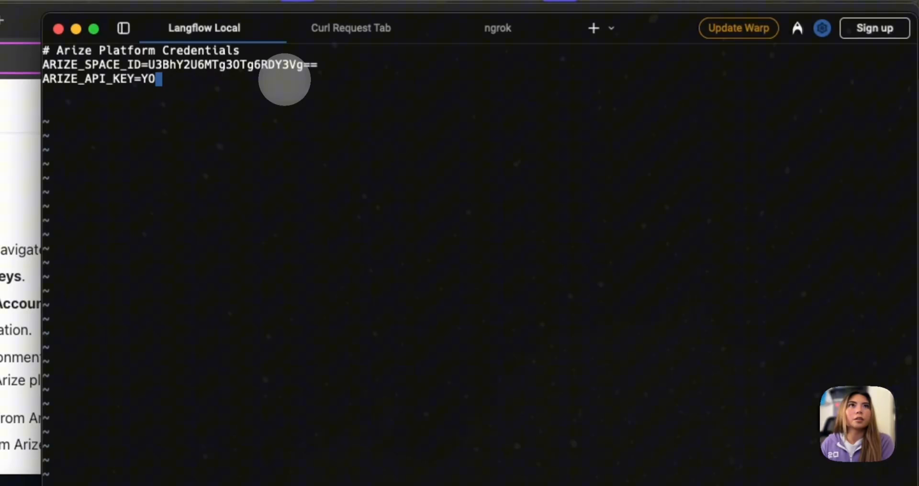
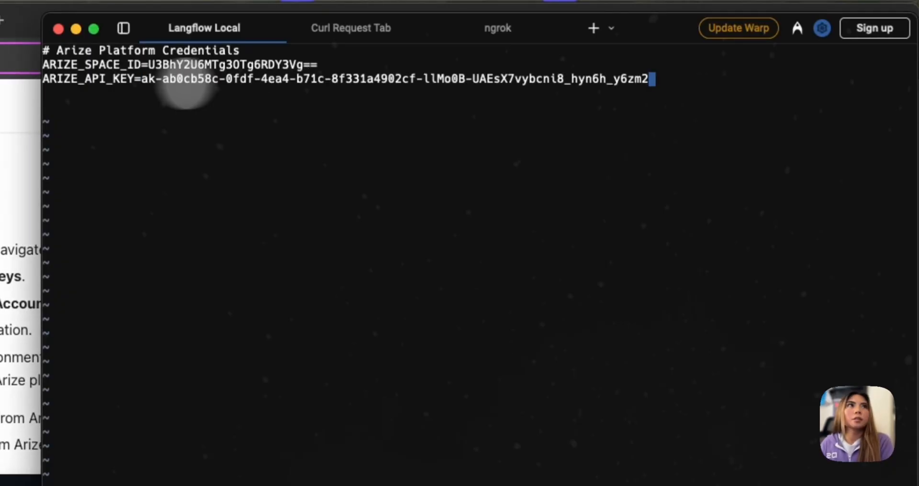
key(enter)
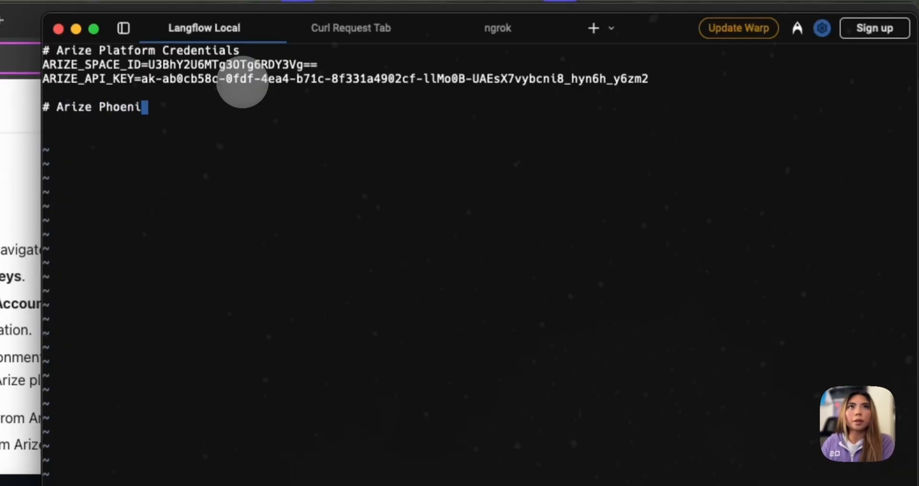
Add a '# Arize Phoenix Credentials' heading and a PHOENIX_API_KEY line to the env file
text(x Credentials)
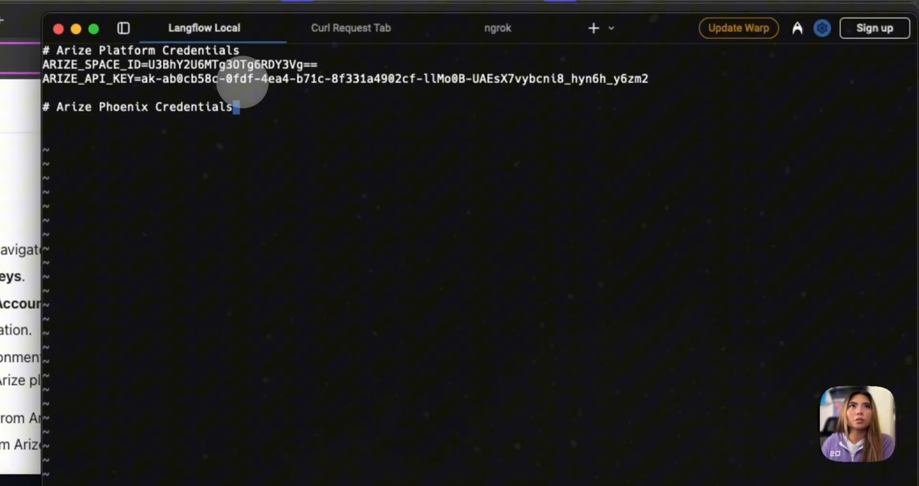
text(PHOENIX_API_KEY=YOUR_PHOENIX_API_KEY)
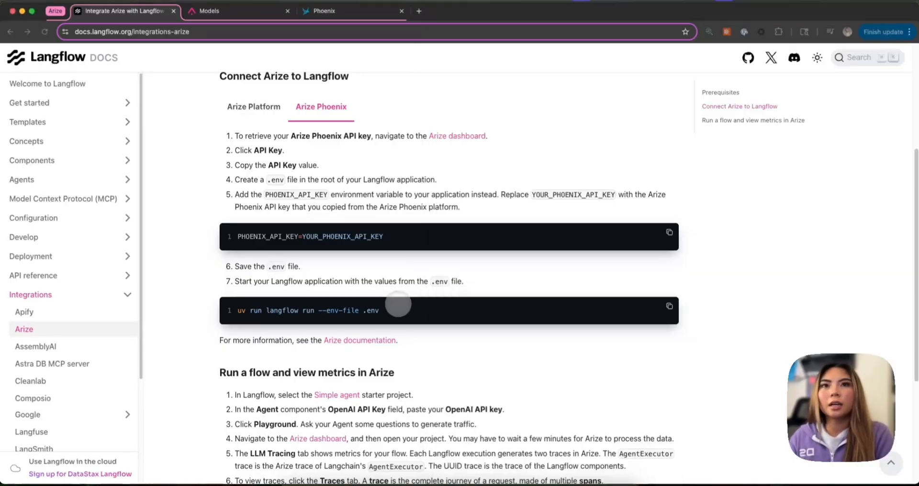
scroll(down, 3)
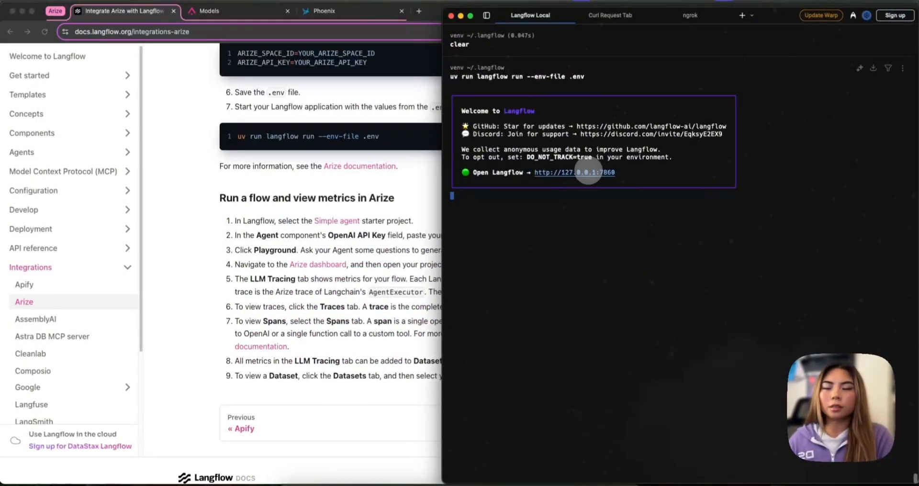
click(573, 172)
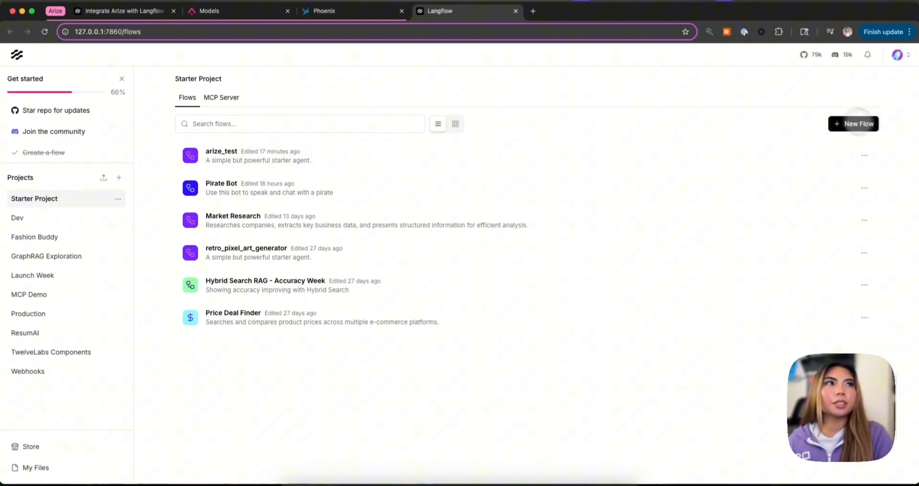
click(854, 123)
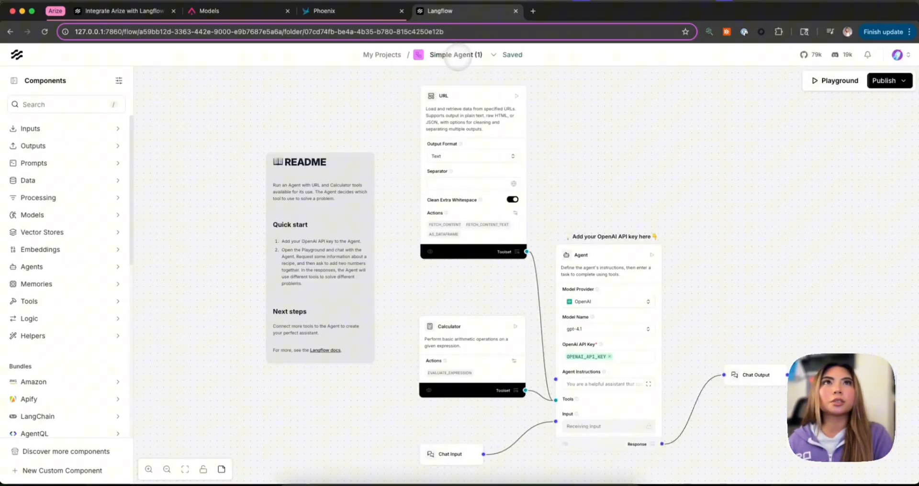
Pick the Simple Agent template, rename the flow arize_test_2, and go to its Playground
text(arist)
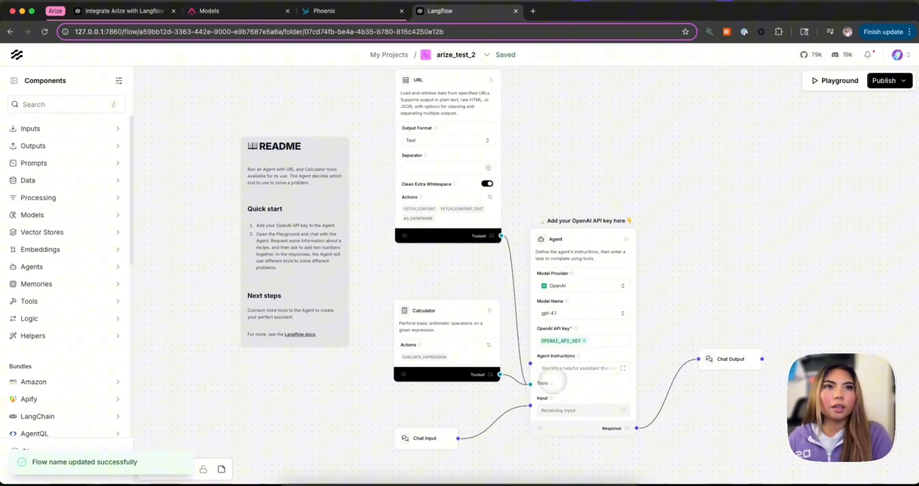
click(580, 239)
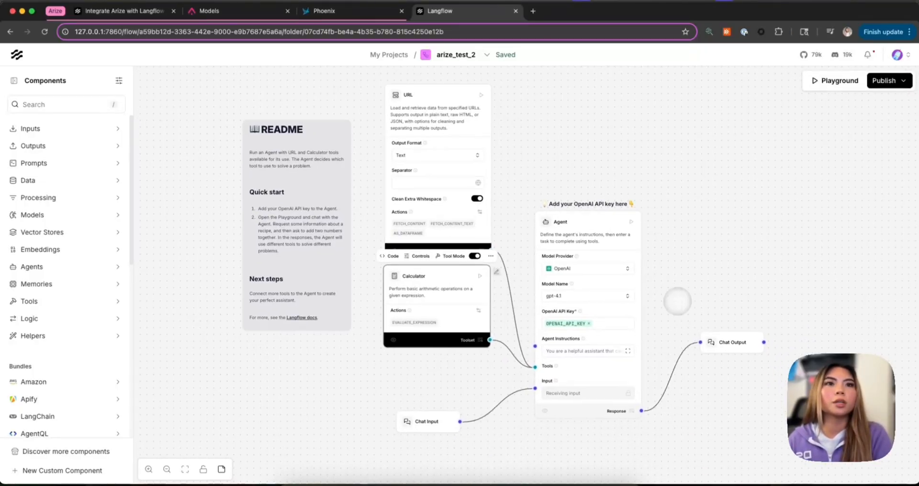
click(839, 80)
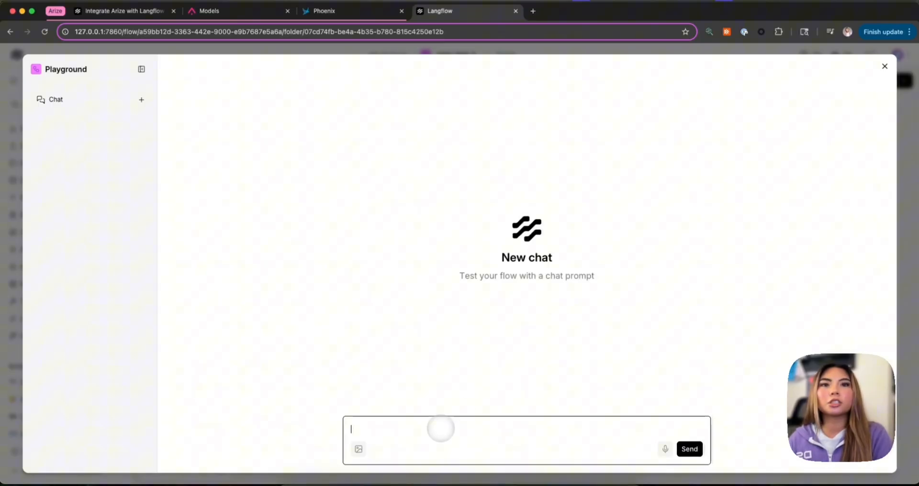
Ask the agent for current exchange rates, then to convert 200 USD to EUR
click(688, 449)
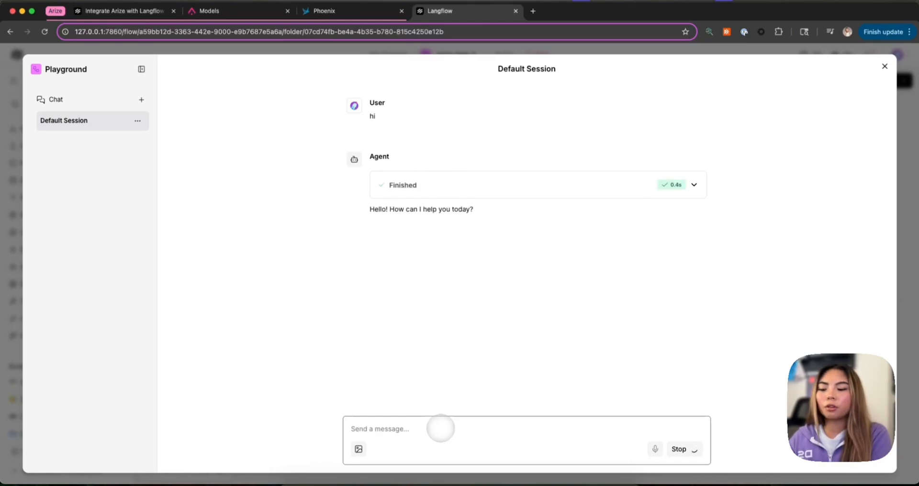
text(convert)
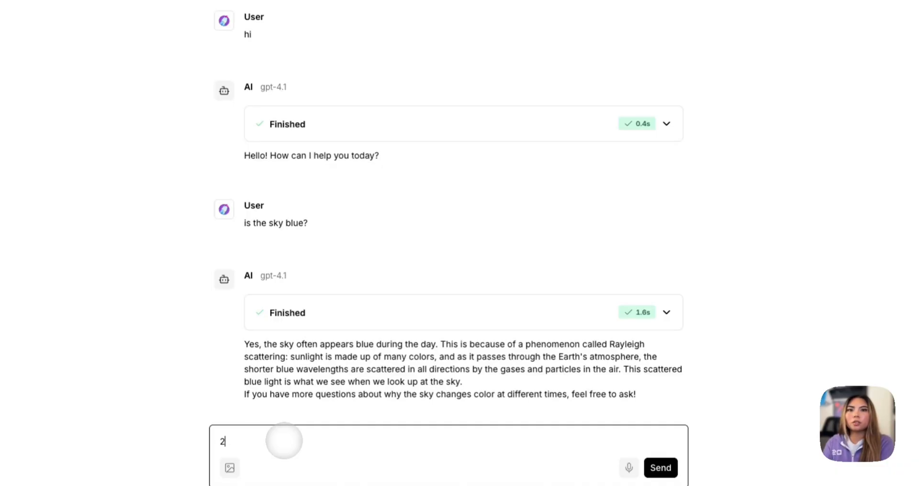
click(660, 467)
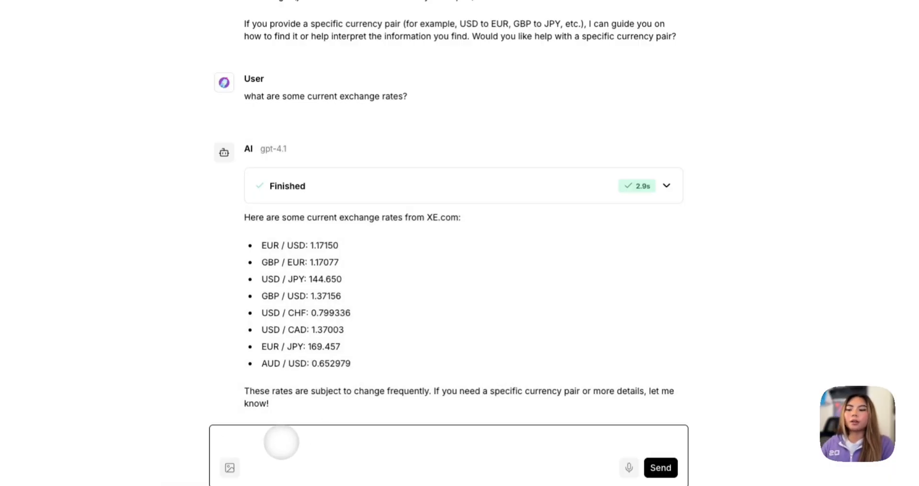
text(convert 200 USD to)
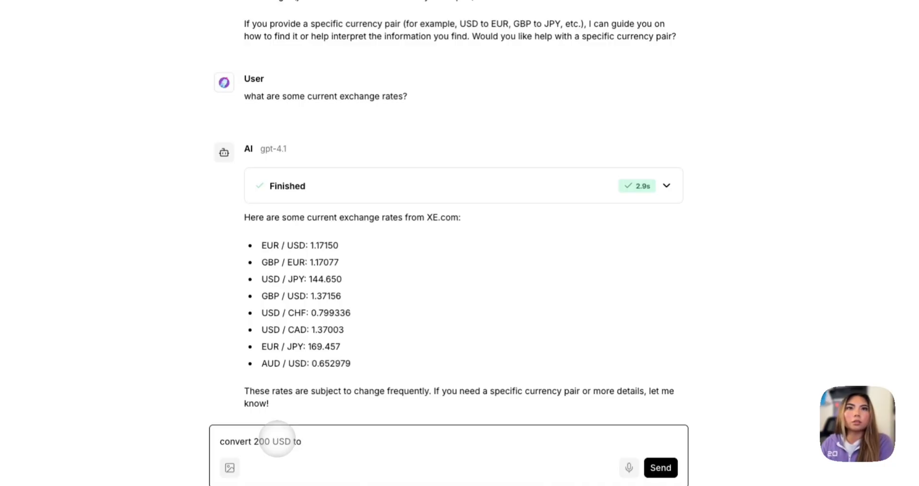
click(659, 467)
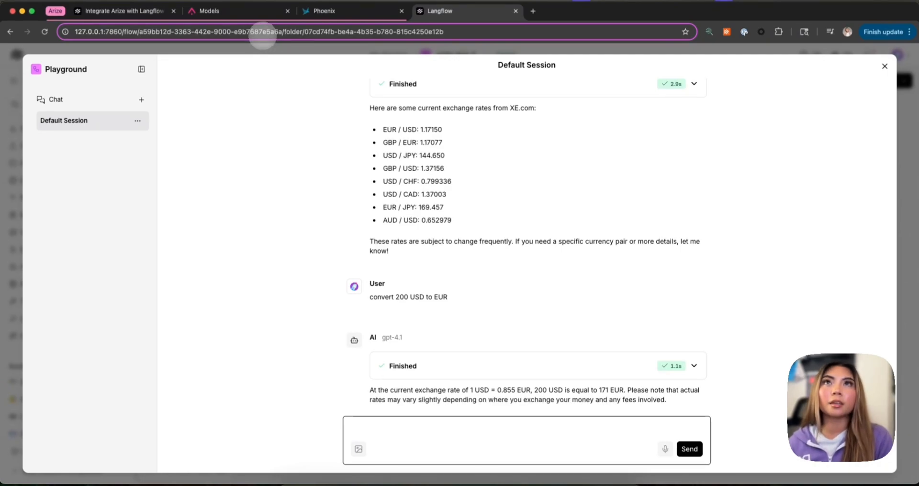
mouse_move(240, 11)
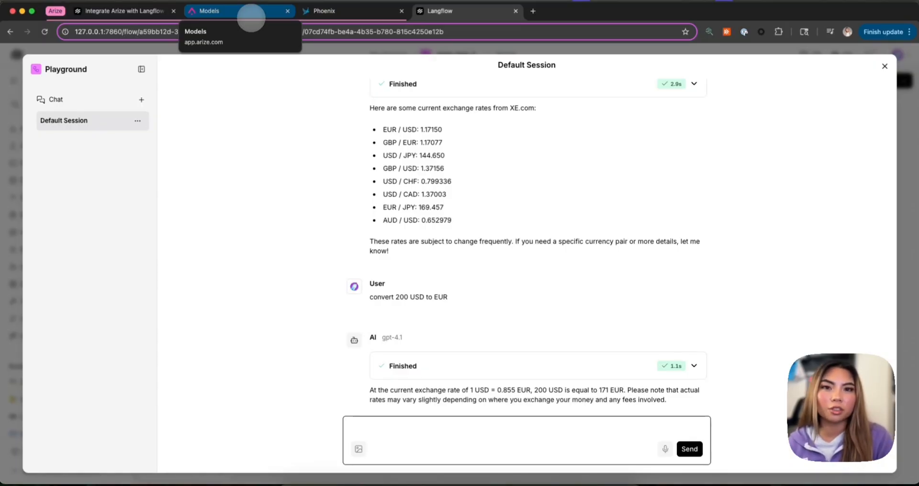
In Arize, go to Projects and open the arize_test_2 project
click(238, 11)
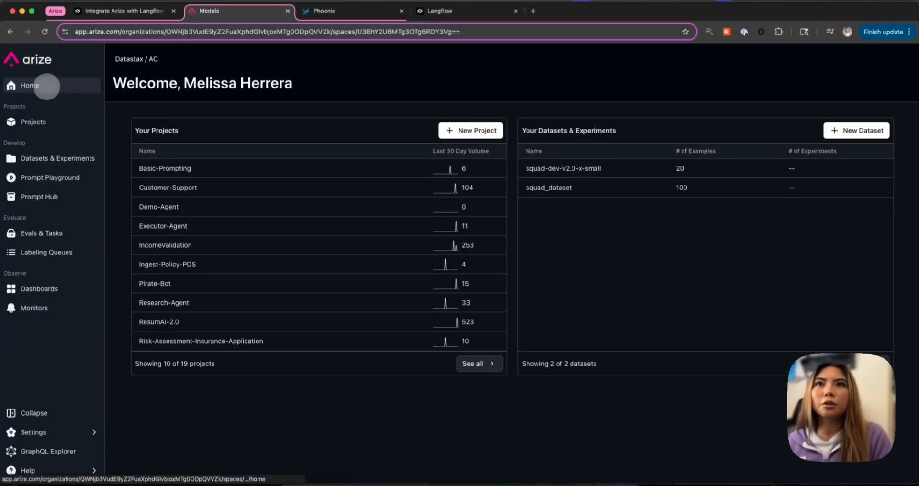
click(32, 121)
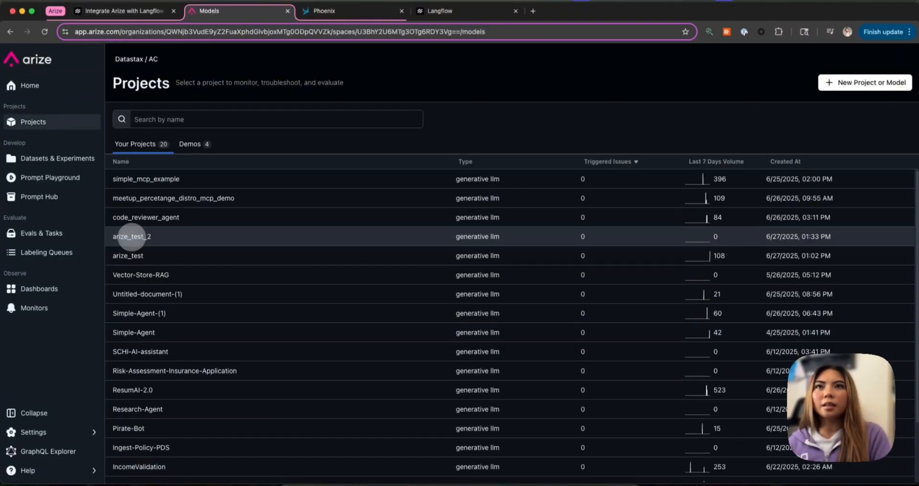
click(131, 237)
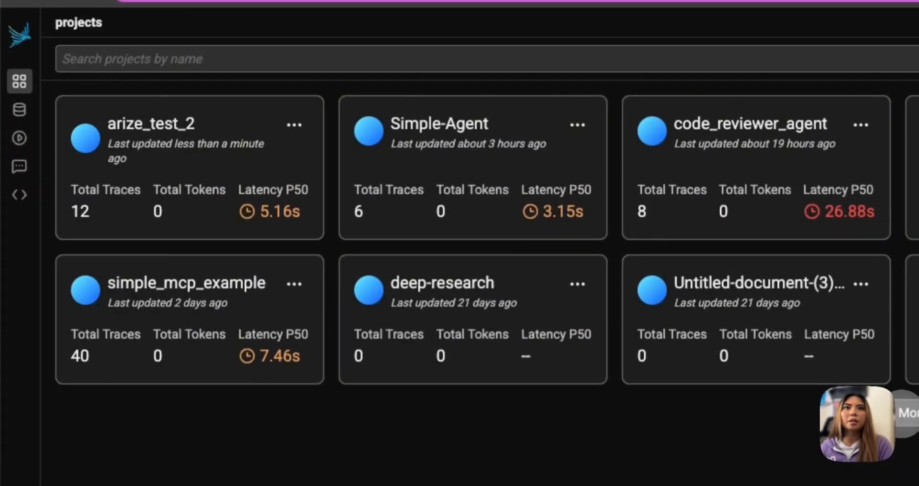
Inspect the 2+2 trace's Chat Input, URL, Calculator and Agent spans in Phoenix, then return to Arize
scroll(down, 3)
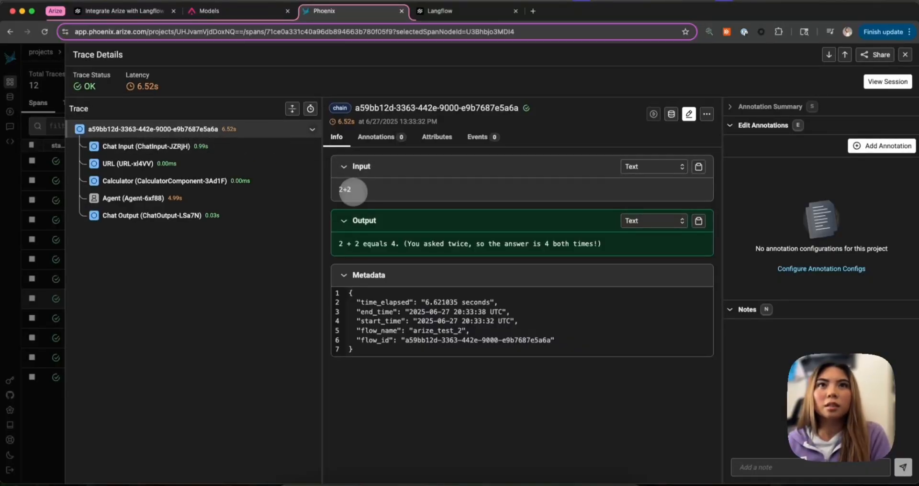
mouse_move(398, 233)
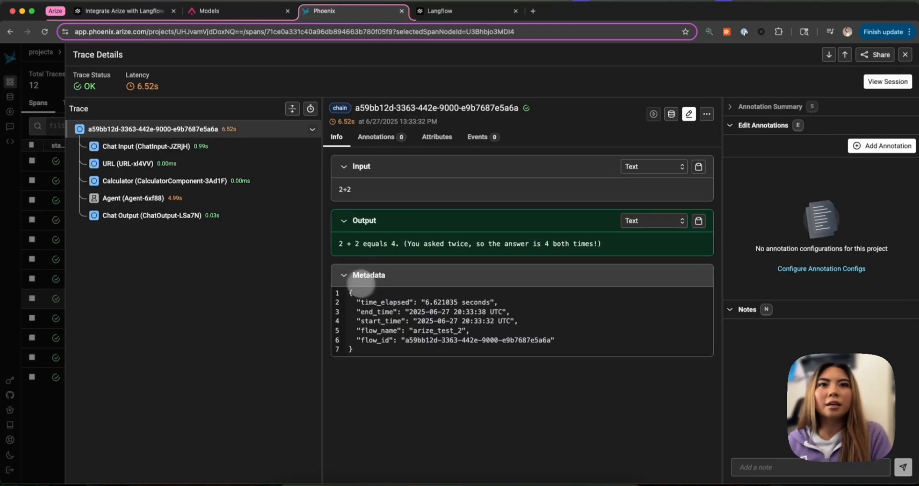
click(152, 145)
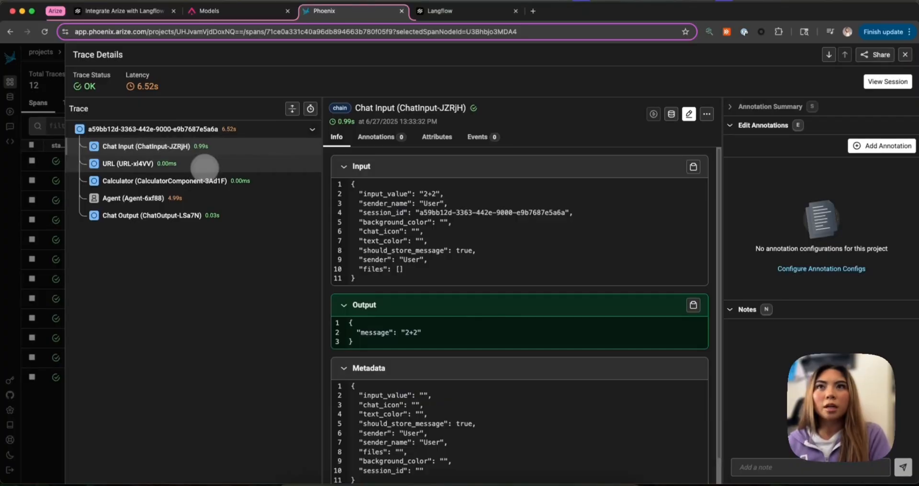
click(132, 164)
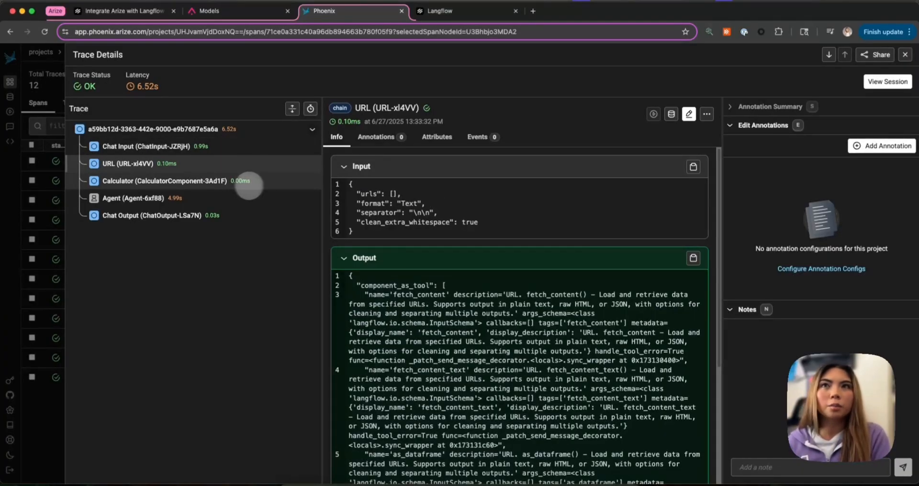
click(164, 181)
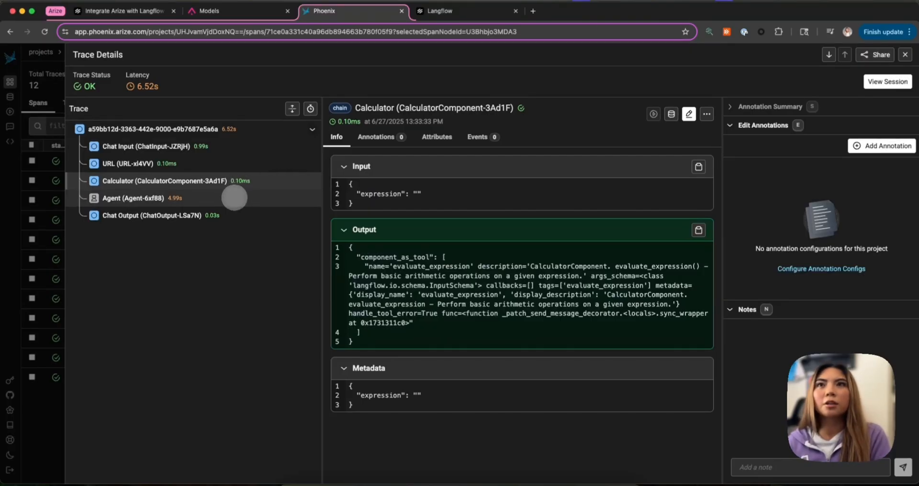
click(132, 198)
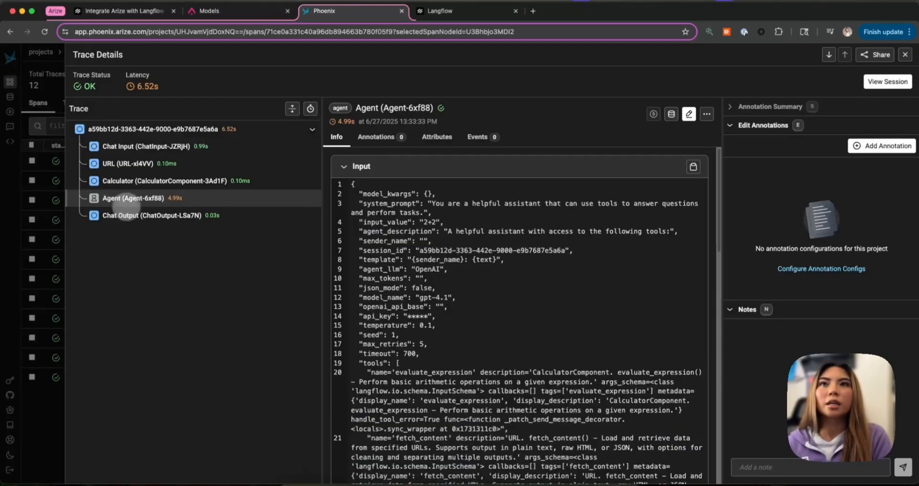
click(236, 10)
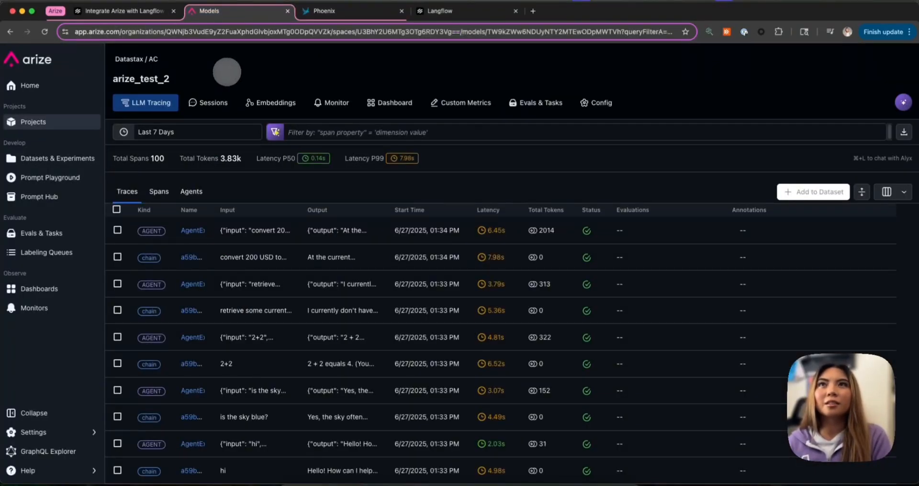
mouse_move(337, 231)
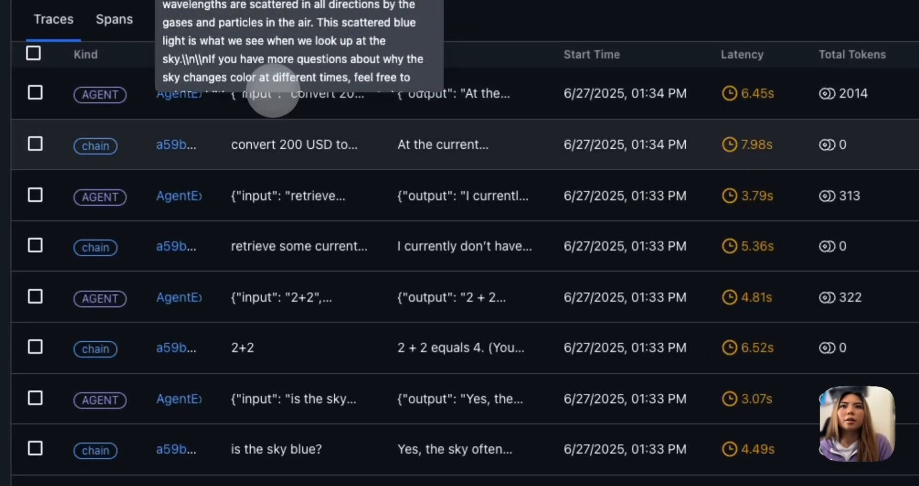
click(241, 348)
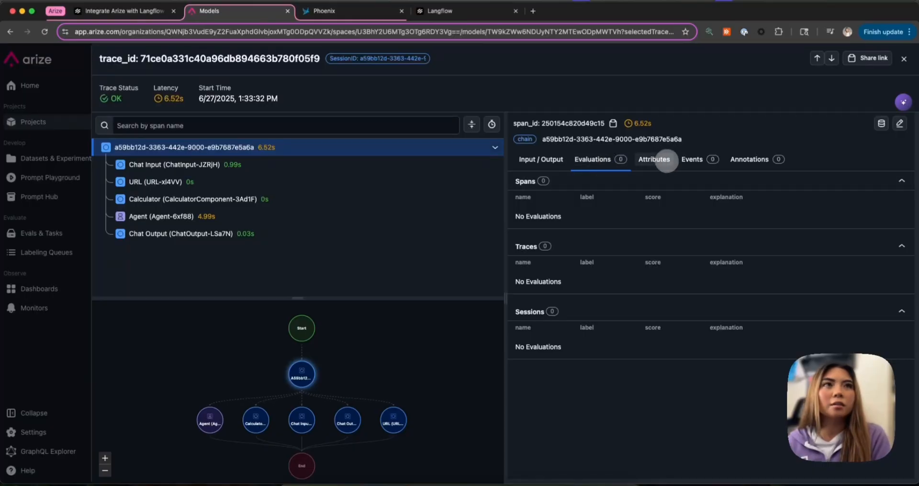
click(691, 159)
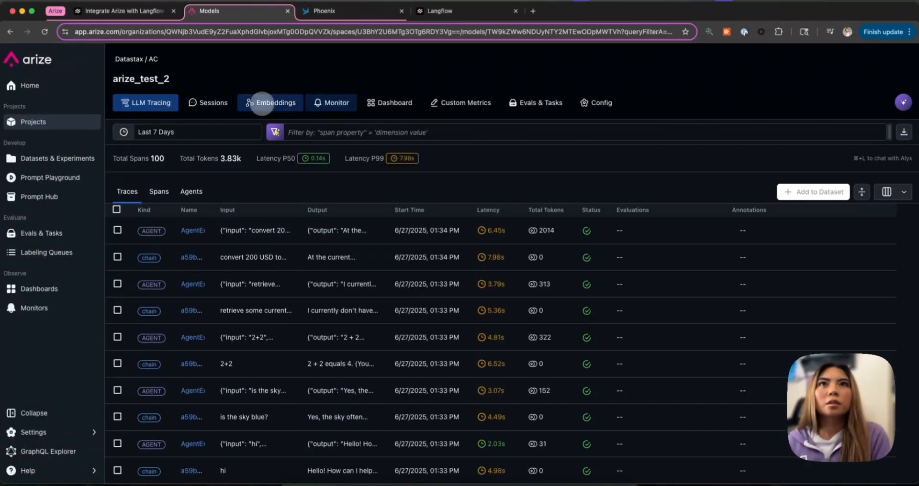
Review the Monitor, Dashboard, Custom Metrics and Evals & Tasks views, then return to LLM Tracing
click(332, 102)
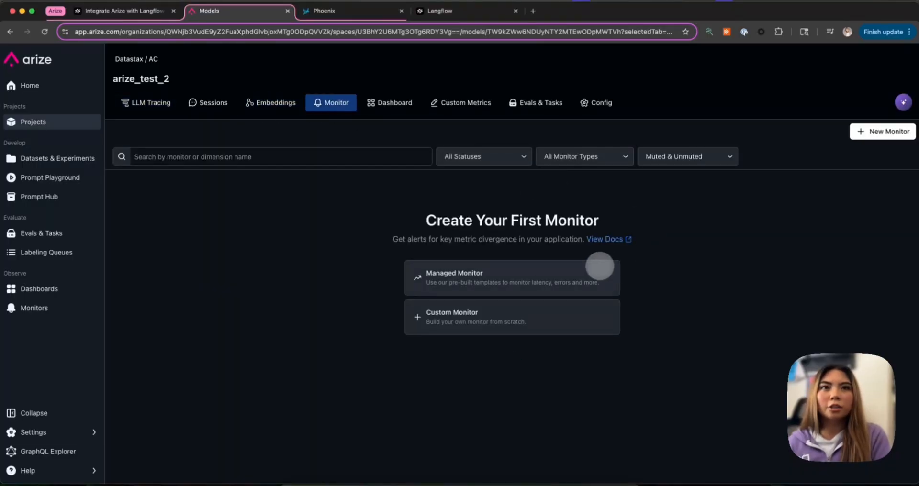
mouse_move(590, 261)
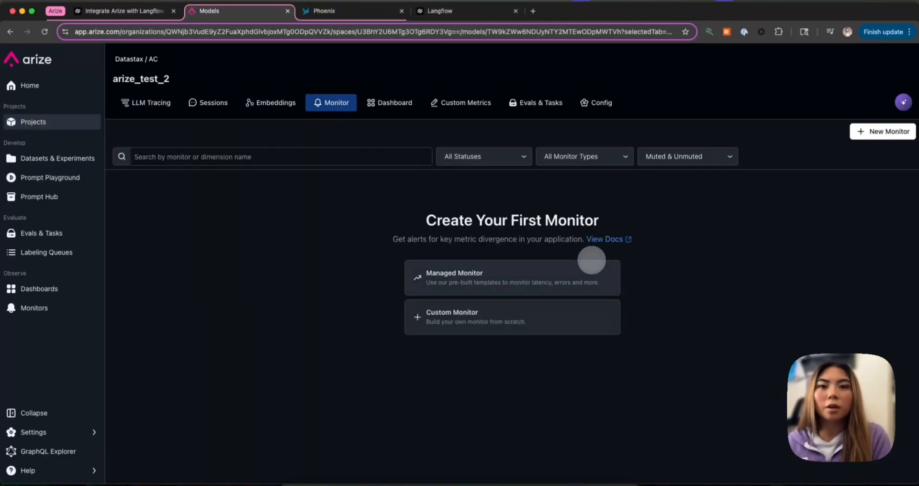
click(393, 103)
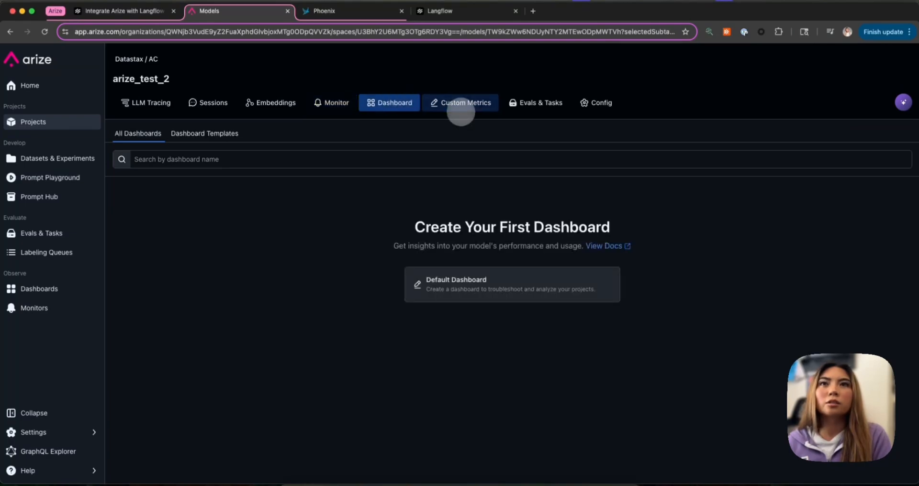
click(465, 102)
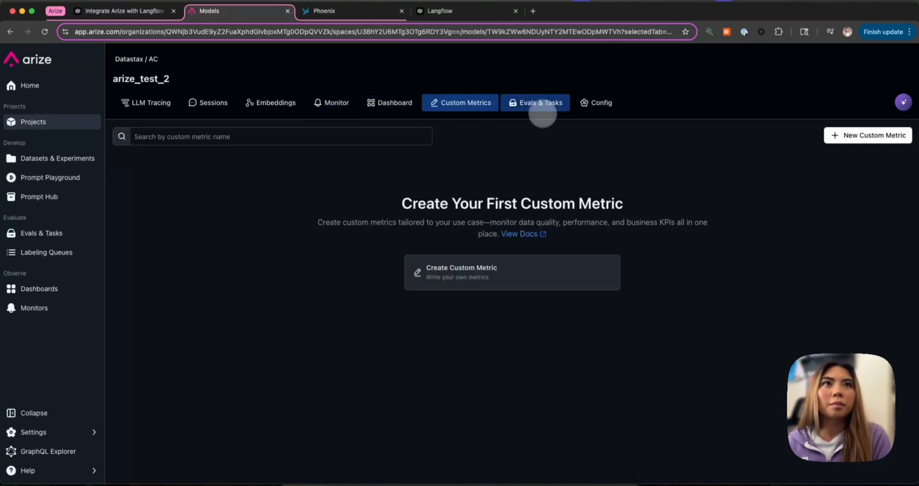
click(538, 102)
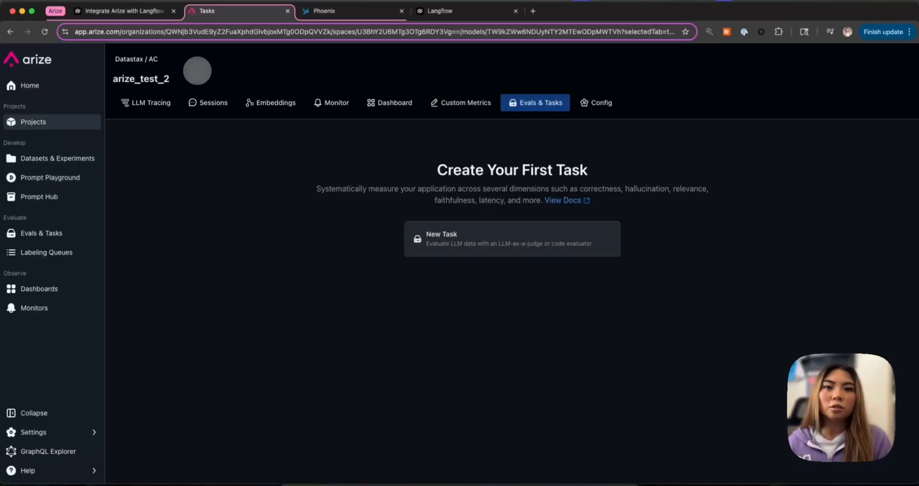
click(146, 103)
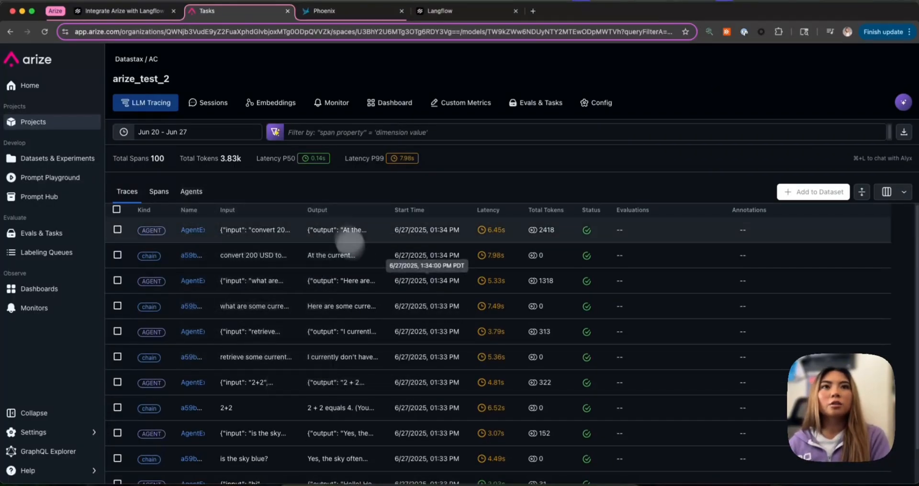
mouse_move(441, 182)
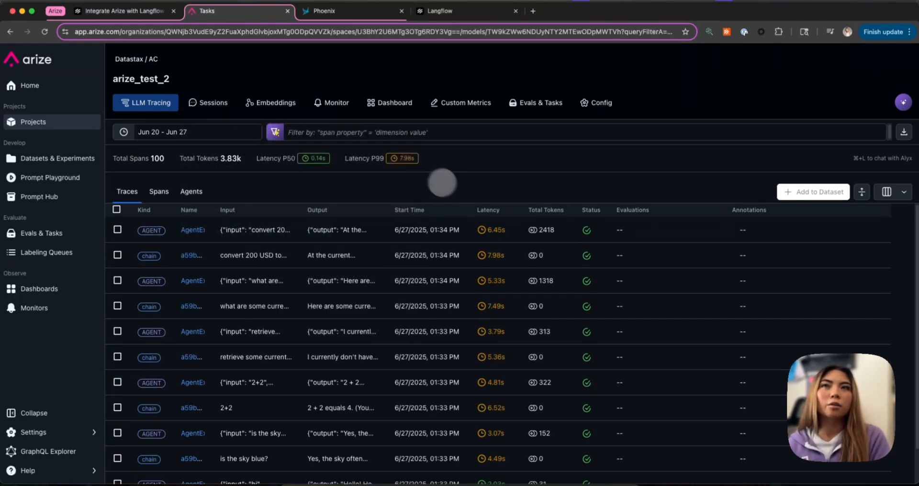